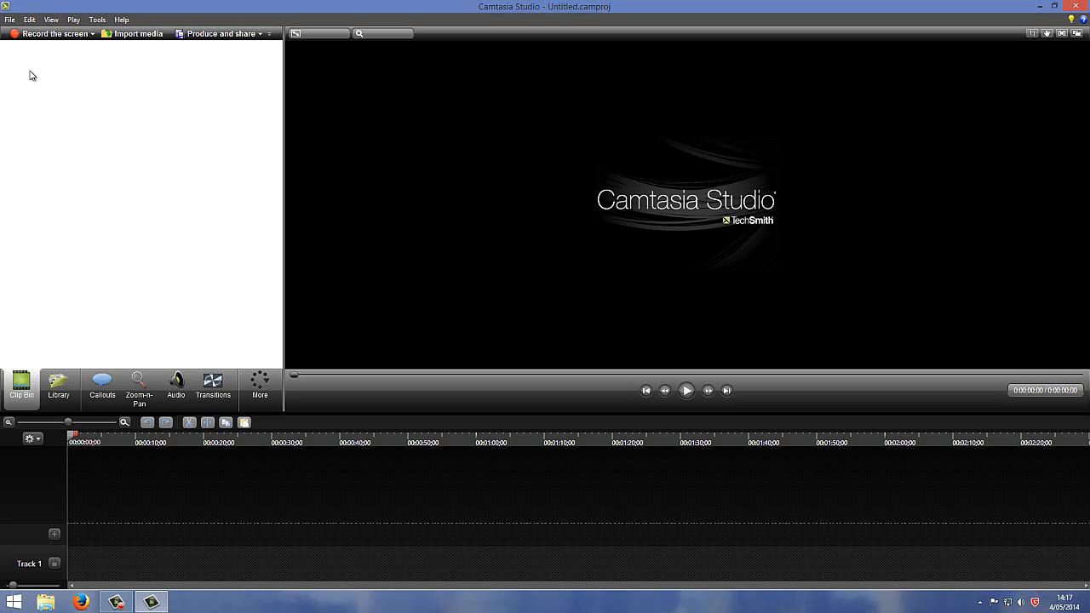
{"action": "mouse_move", "coordinate": [84, 95]}
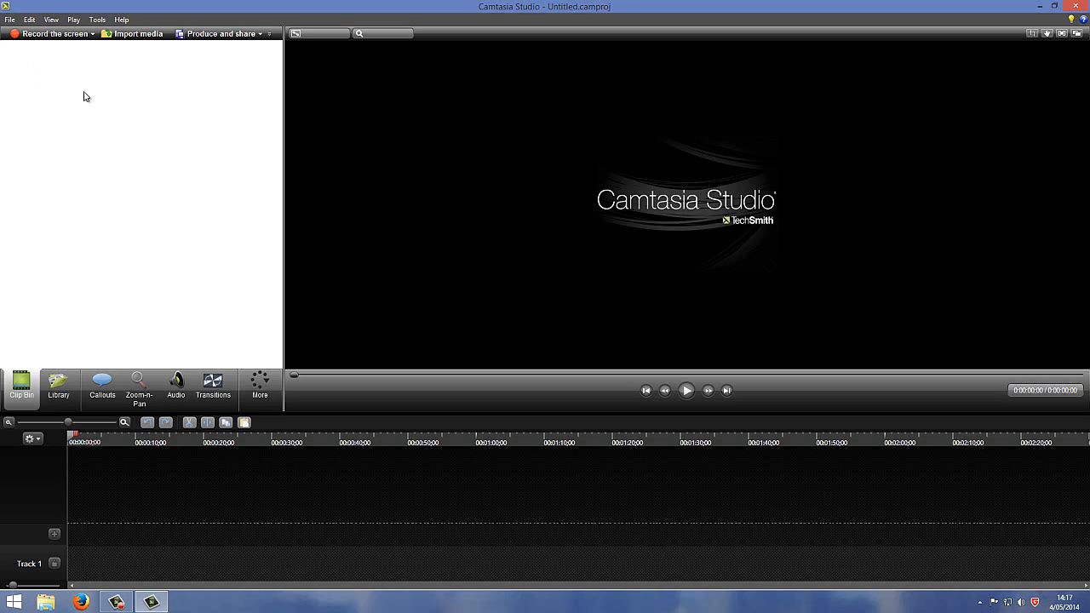
{"action": "mouse_move", "coordinate": [152, 41]}
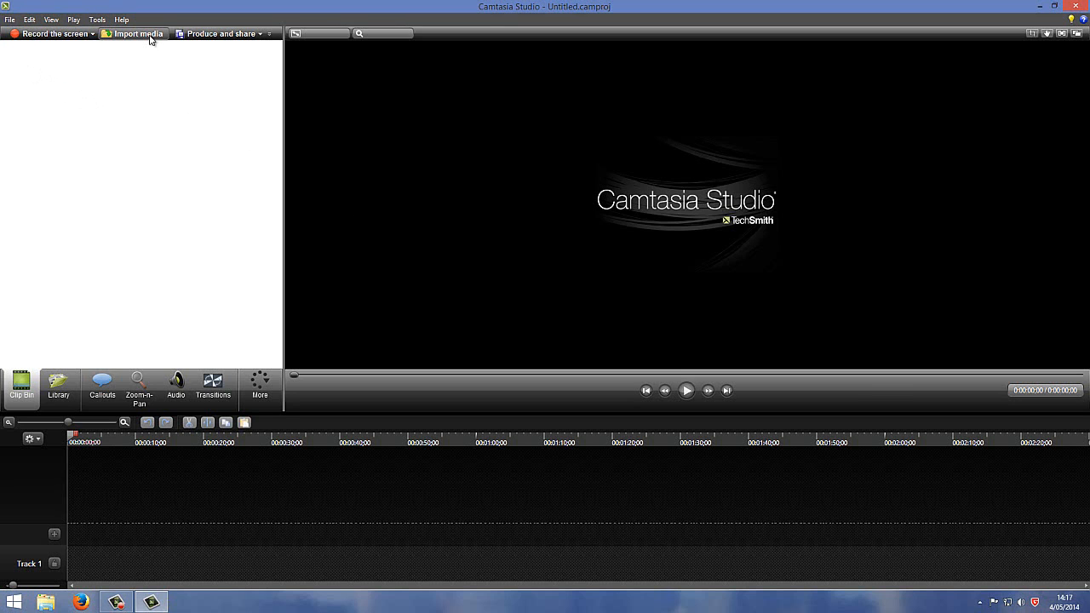
Import test.camrec from D:\youtube filmpkes into the clip bin.
{"action": "left_click", "coordinate": [139, 34]}
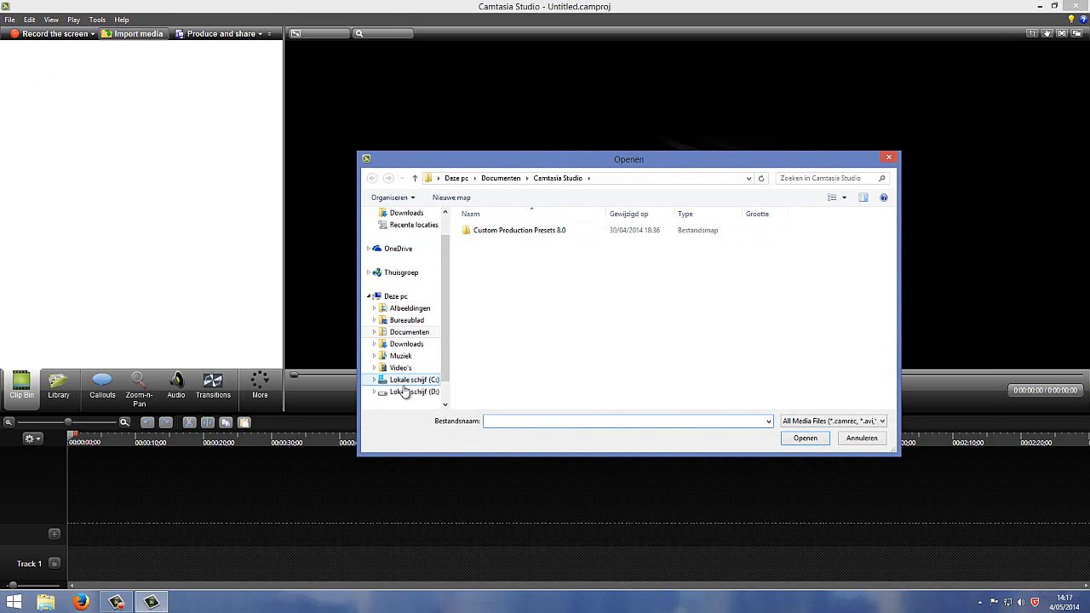
{"action": "left_click", "coordinate": [410, 393]}
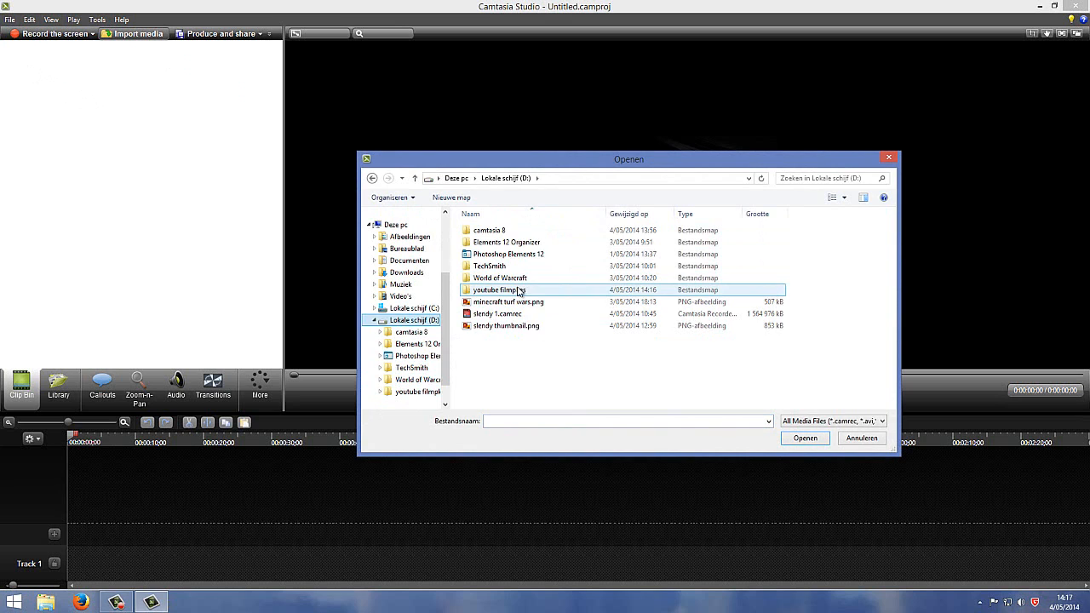
{"action": "double_click", "coordinate": [500, 290]}
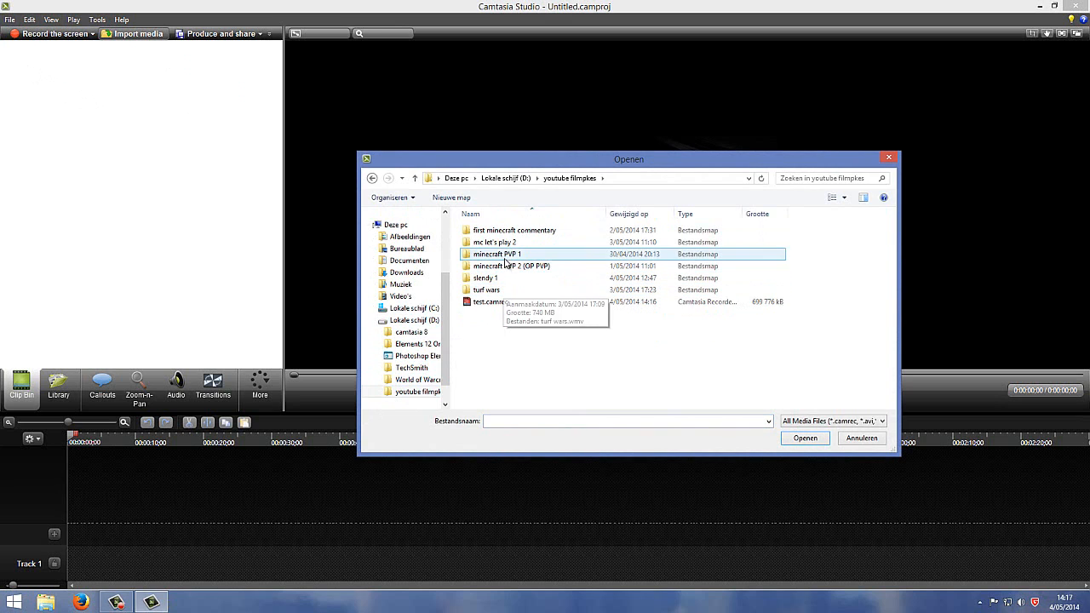
{"action": "left_click", "coordinate": [804, 438]}
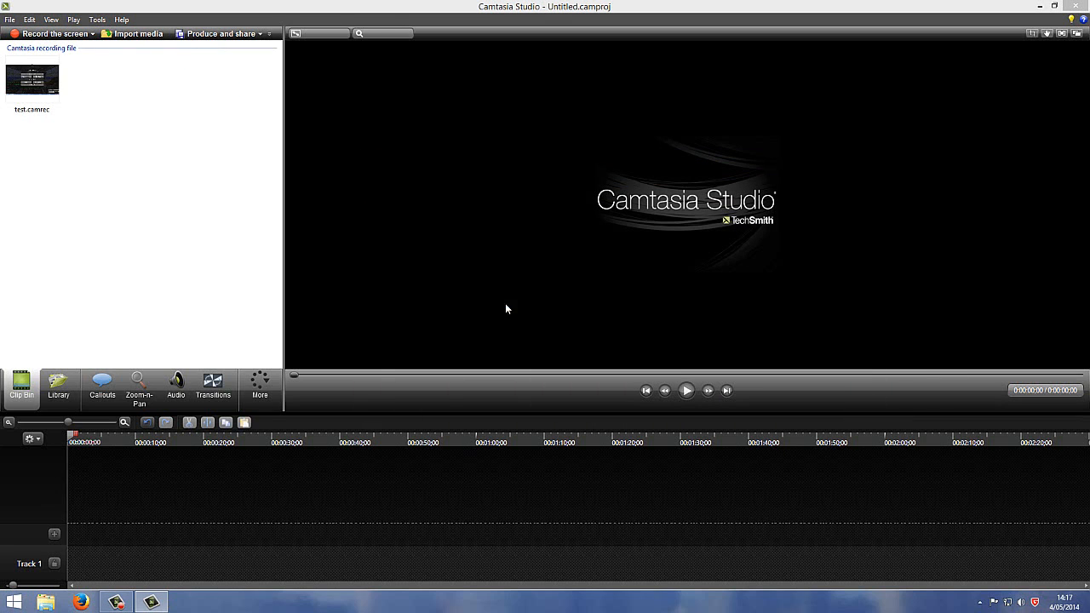
{"action": "left_click", "coordinate": [34, 83]}
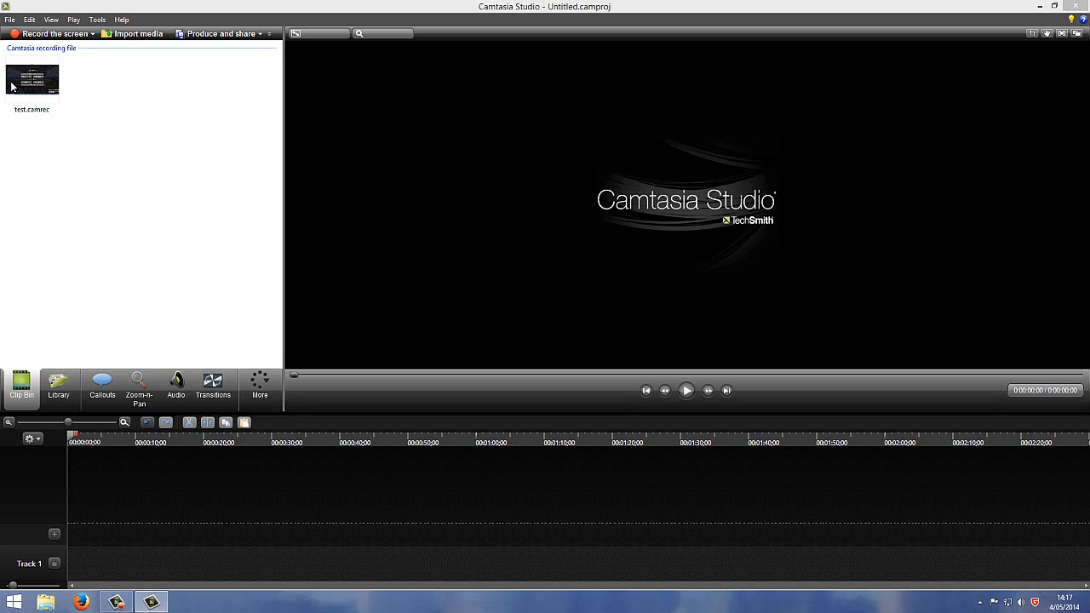
Add test.camrec to the timeline start and set editing dimensions to 1280x720.
{"action": "double_click", "coordinate": [31, 81]}
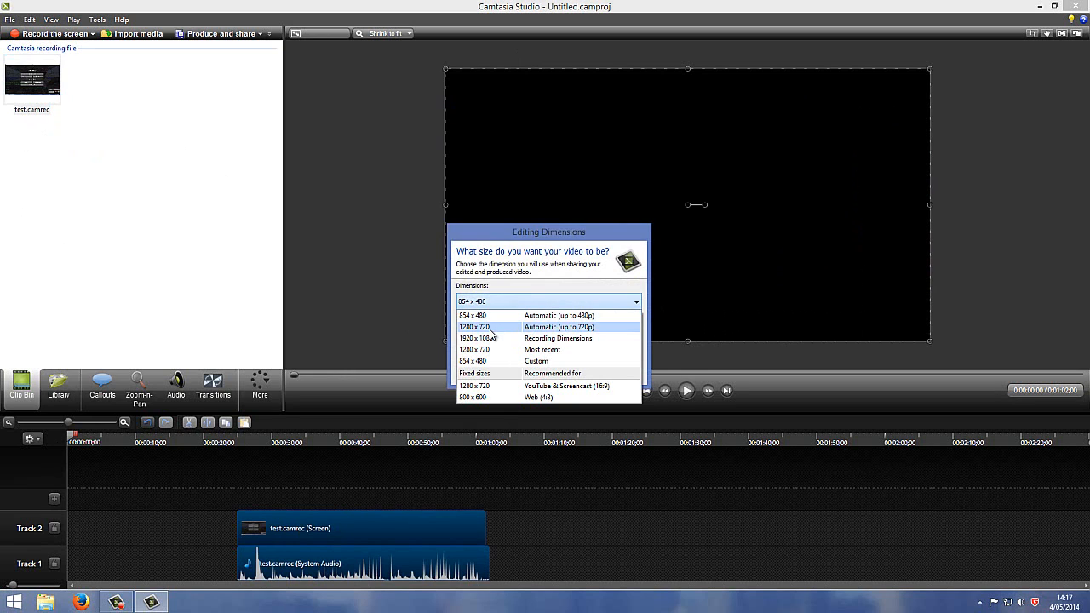
{"action": "mouse_move", "coordinate": [498, 350]}
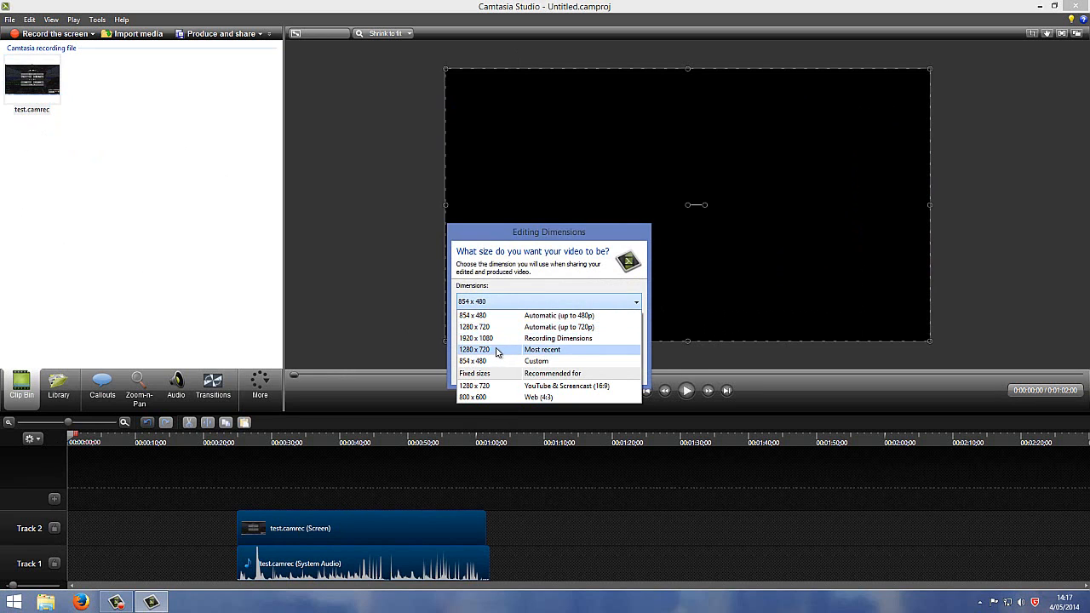
{"action": "left_click", "coordinate": [497, 350]}
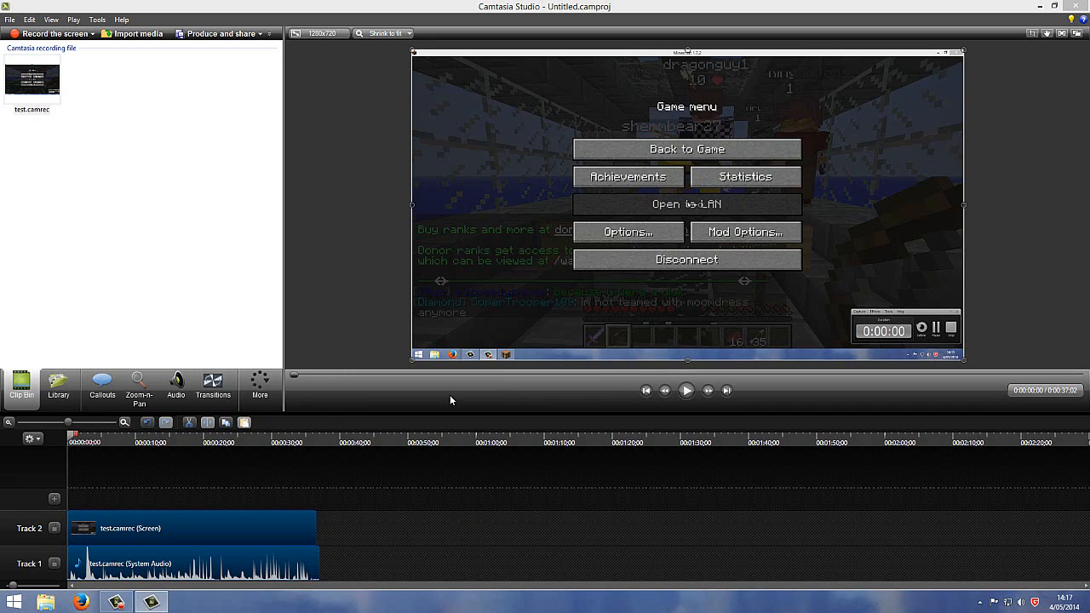
{"action": "mouse_move", "coordinate": [265, 354]}
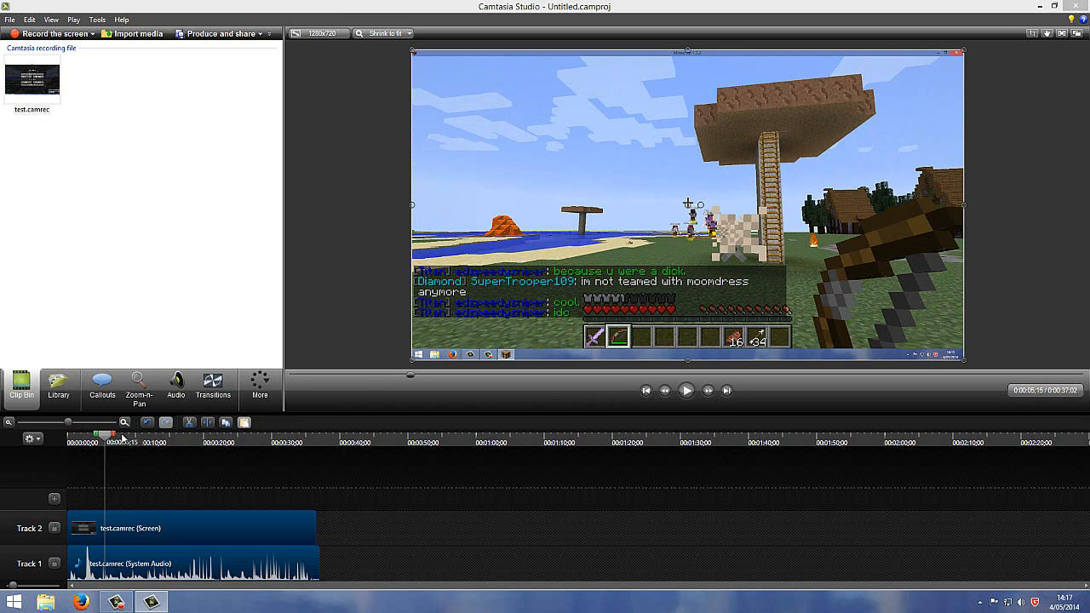
Drag the timeline markers to select test.camrec from about 0:05 to 0:13.
{"action": "left_click_drag", "start_coordinate": [102, 435], "coordinate": [129, 434]}
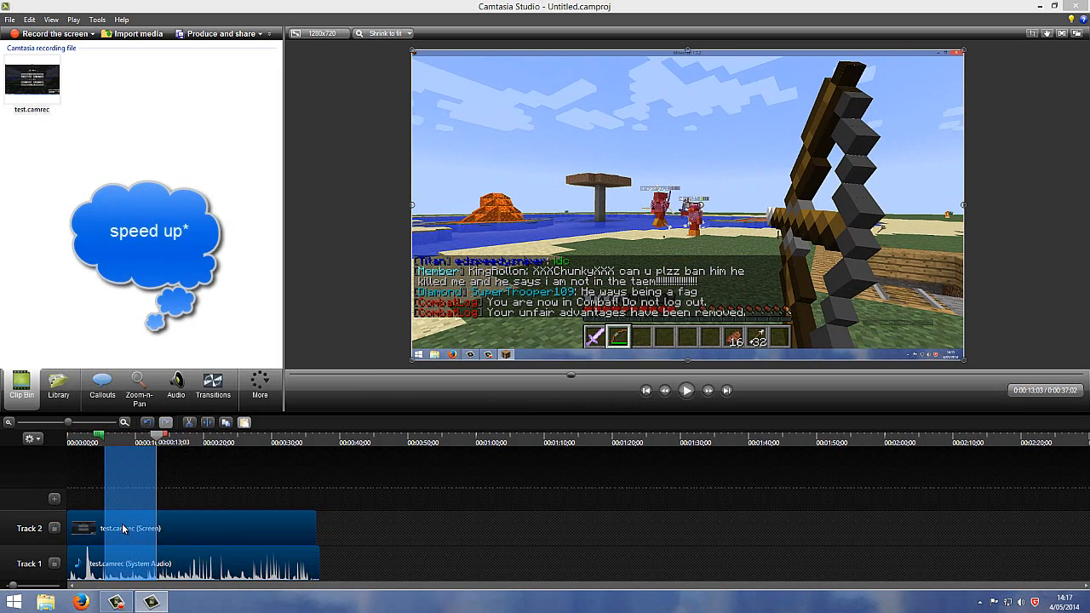
{"action": "mouse_move", "coordinate": [55, 500]}
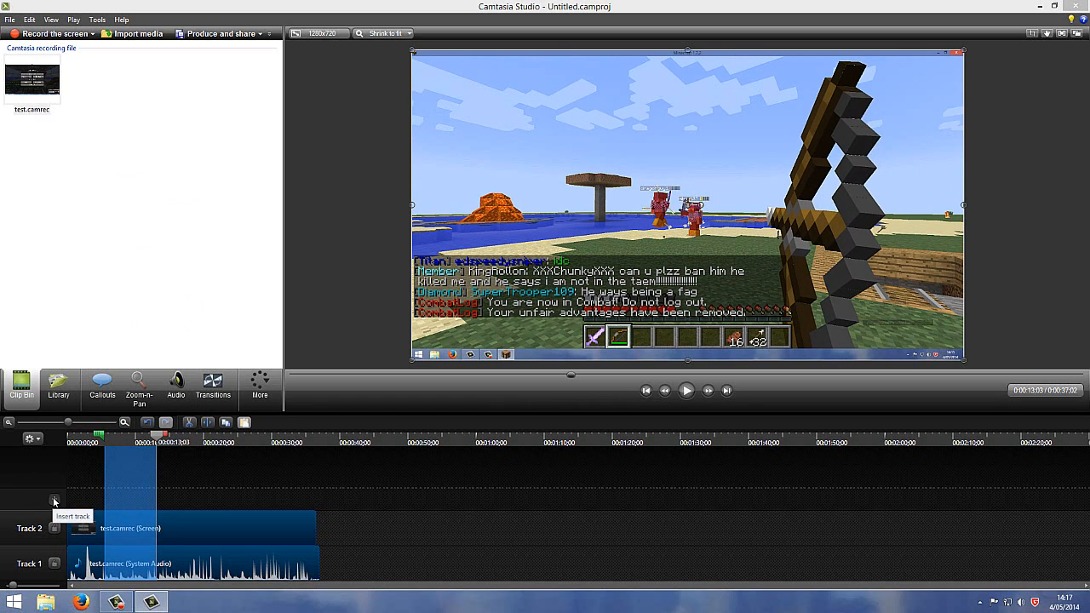
Add empty Track 3 and Track 4 above the clip on the timeline.
{"action": "left_click", "coordinate": [52, 501]}
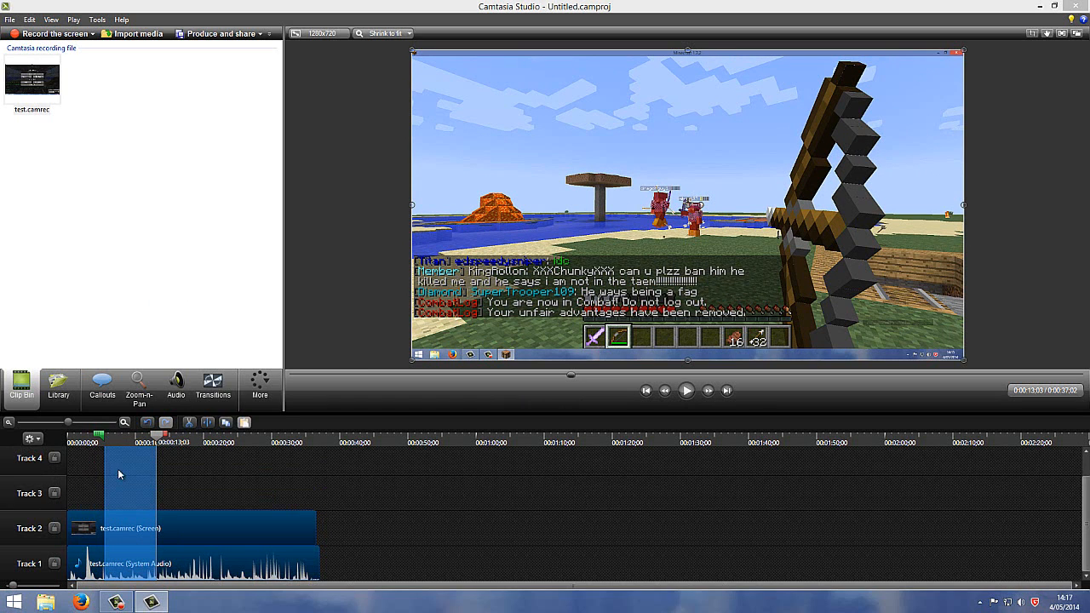
{"action": "mouse_move", "coordinate": [114, 463]}
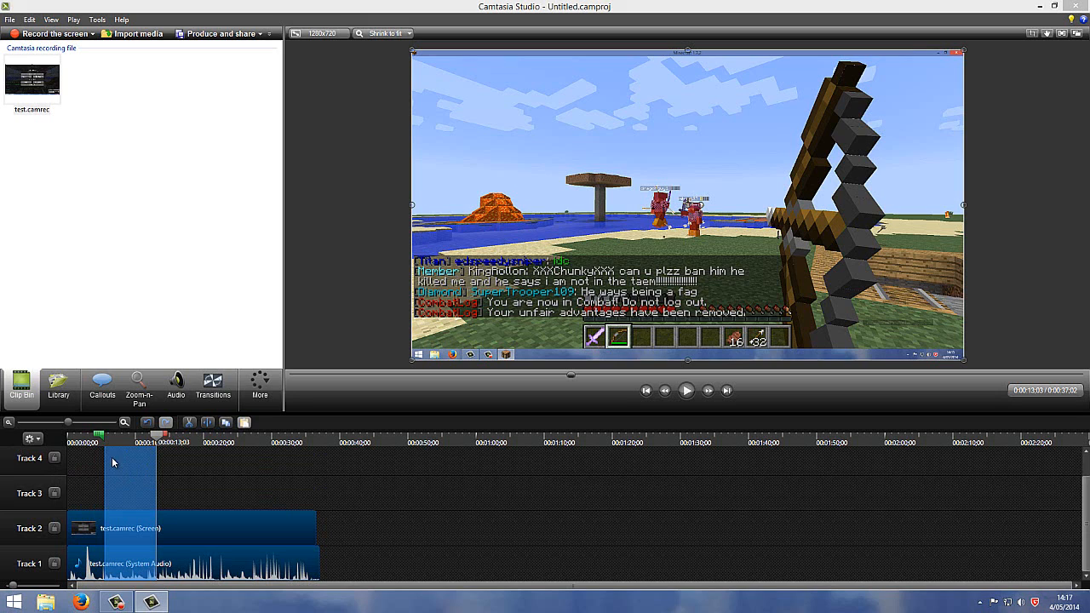
{"action": "mouse_move", "coordinate": [128, 509]}
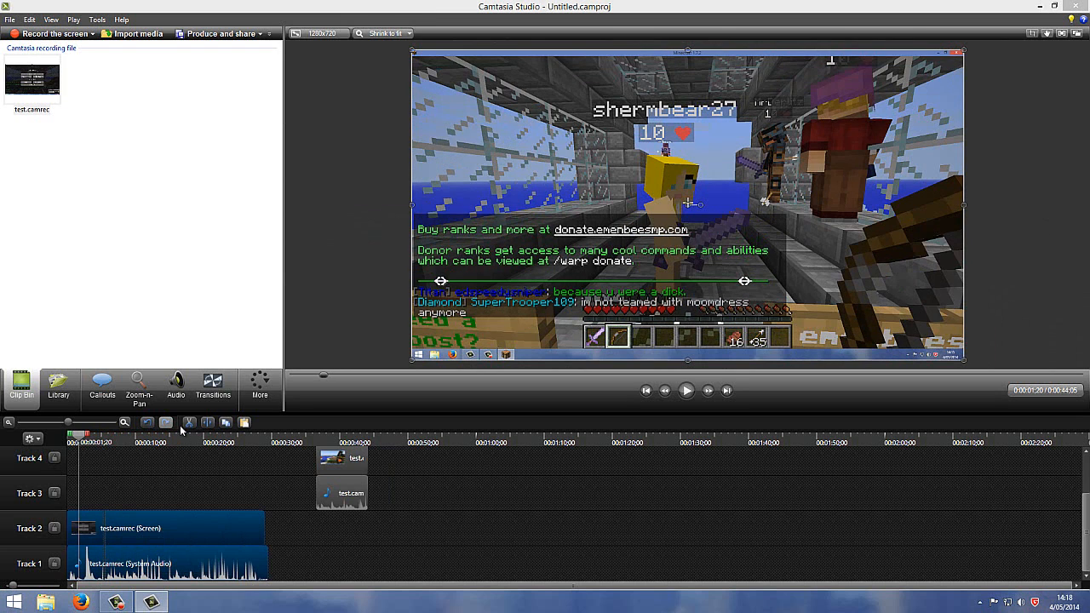
{"action": "mouse_move", "coordinate": [148, 423]}
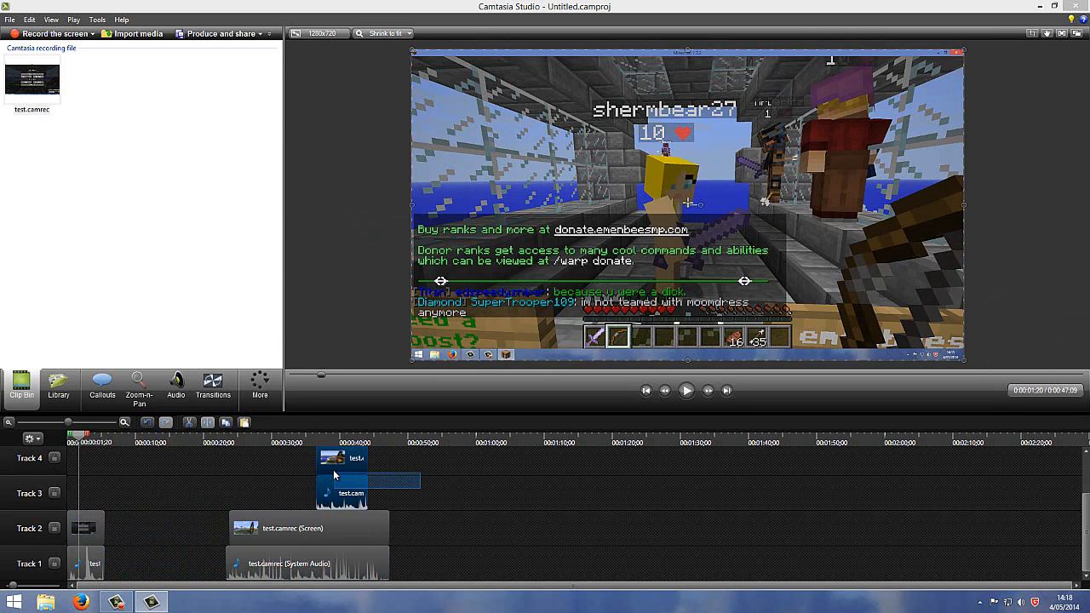
Drag the copied section to around 0:10, then right-click its Track 3 audio clip.
{"action": "left_click_drag", "start_coordinate": [340, 475], "coordinate": [170, 475]}
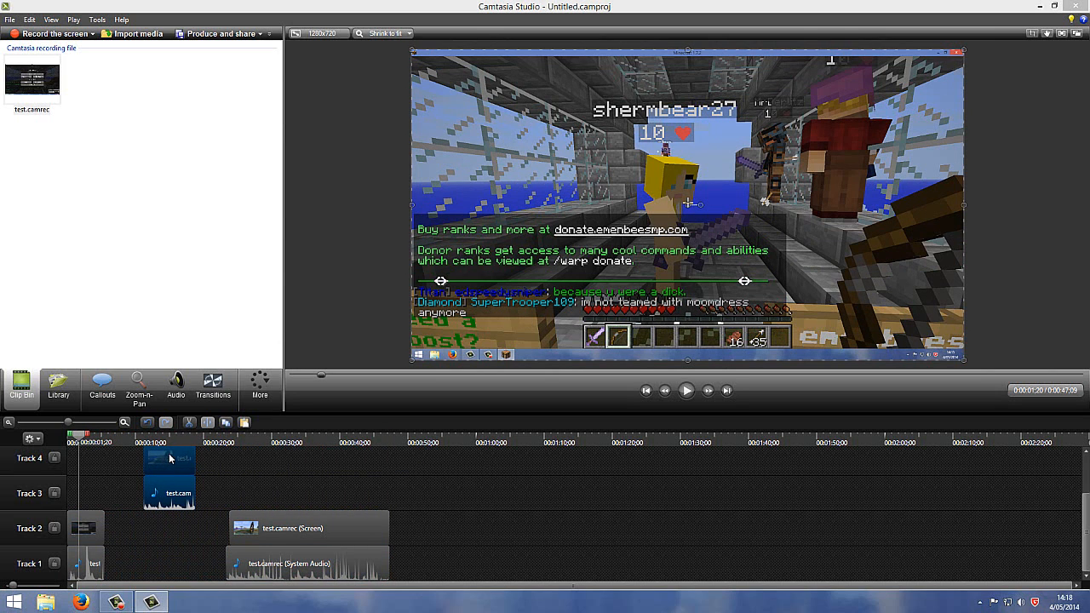
{"action": "mouse_move", "coordinate": [174, 487]}
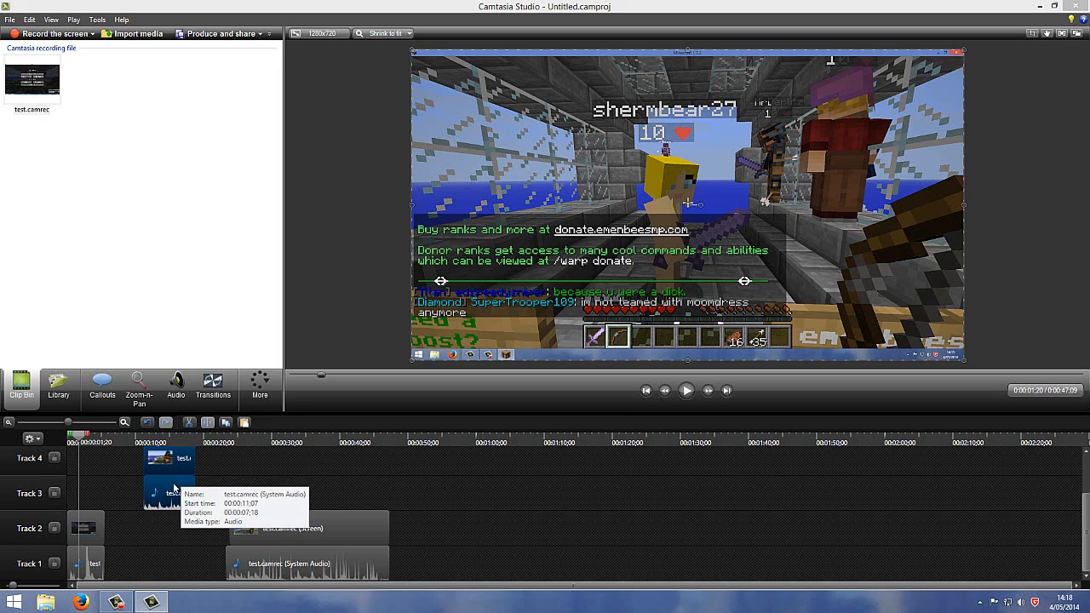
{"action": "mouse_move", "coordinate": [167, 541]}
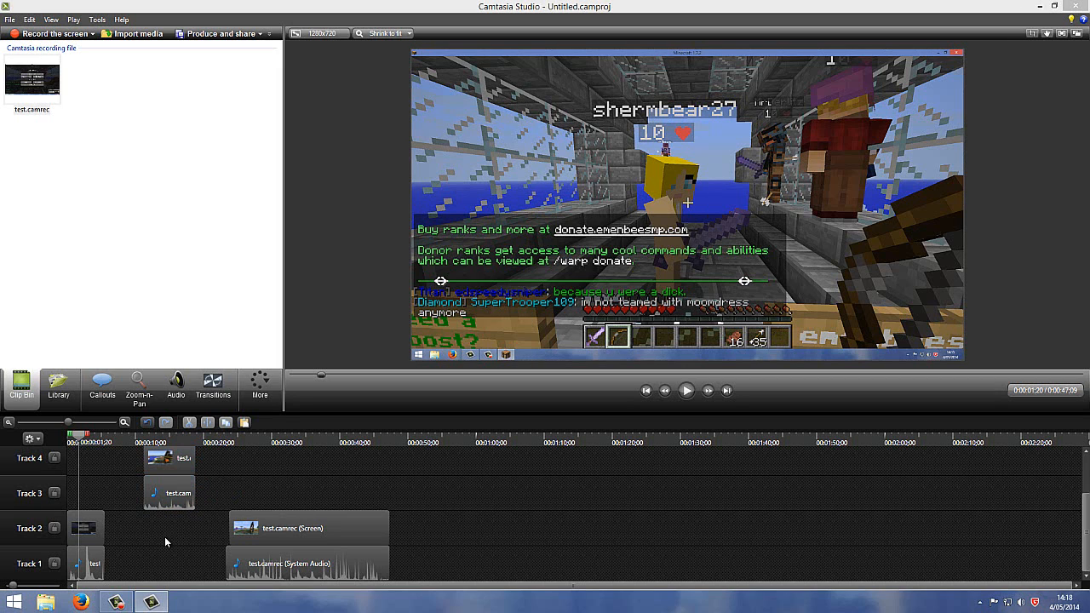
{"action": "left_click", "coordinate": [169, 492]}
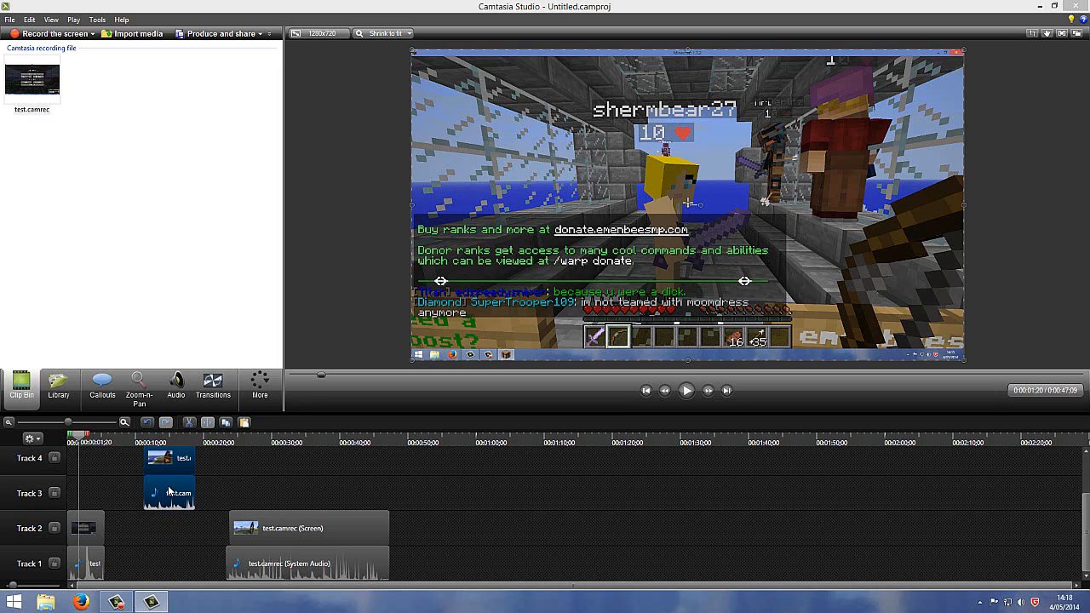
{"action": "right_click", "coordinate": [169, 490]}
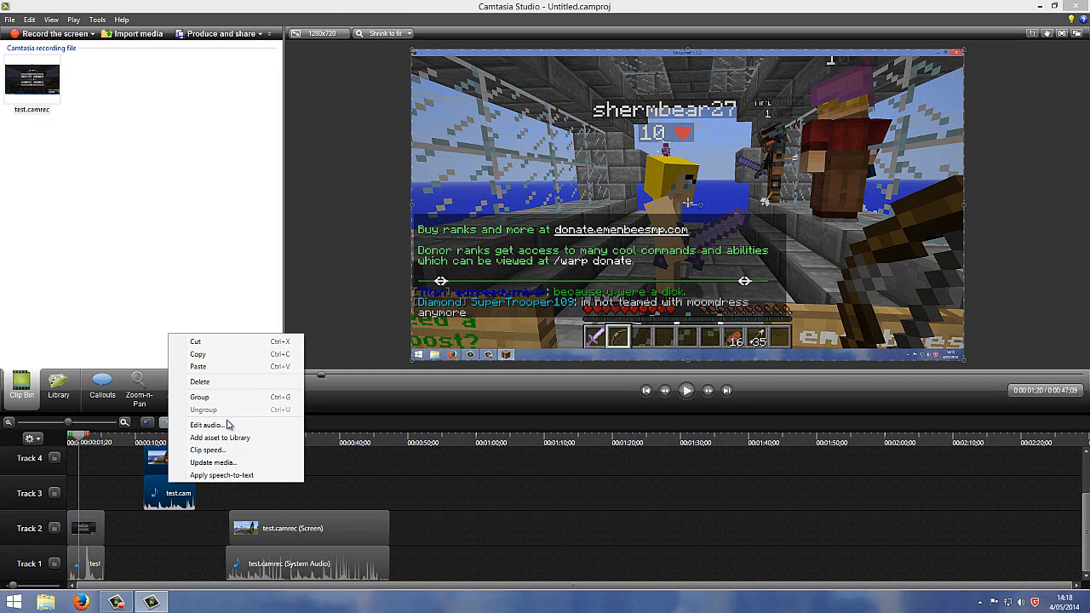
{"action": "mouse_move", "coordinate": [230, 450]}
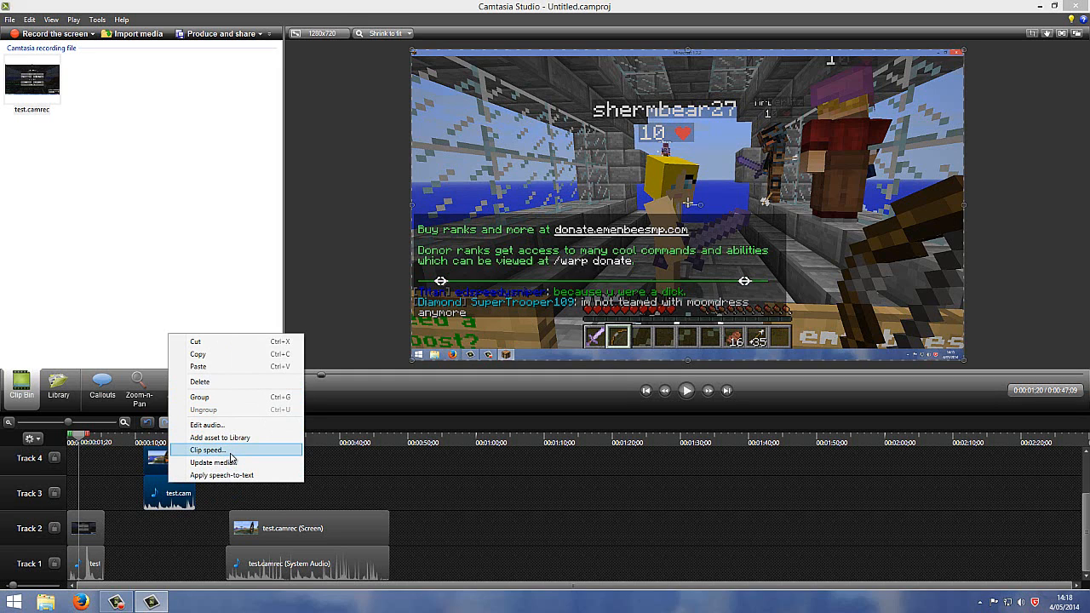
Set the copied section's clip speed to 200% of the original.
{"action": "left_click", "coordinate": [204, 450]}
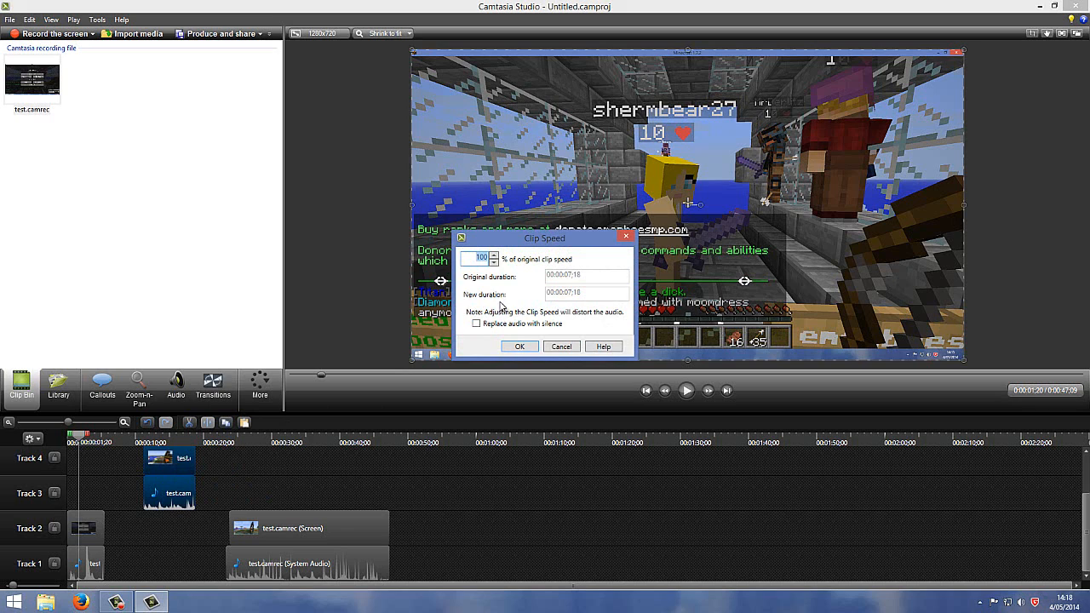
{"action": "mouse_move", "coordinate": [503, 261]}
{"action": "type", "text": "200"}
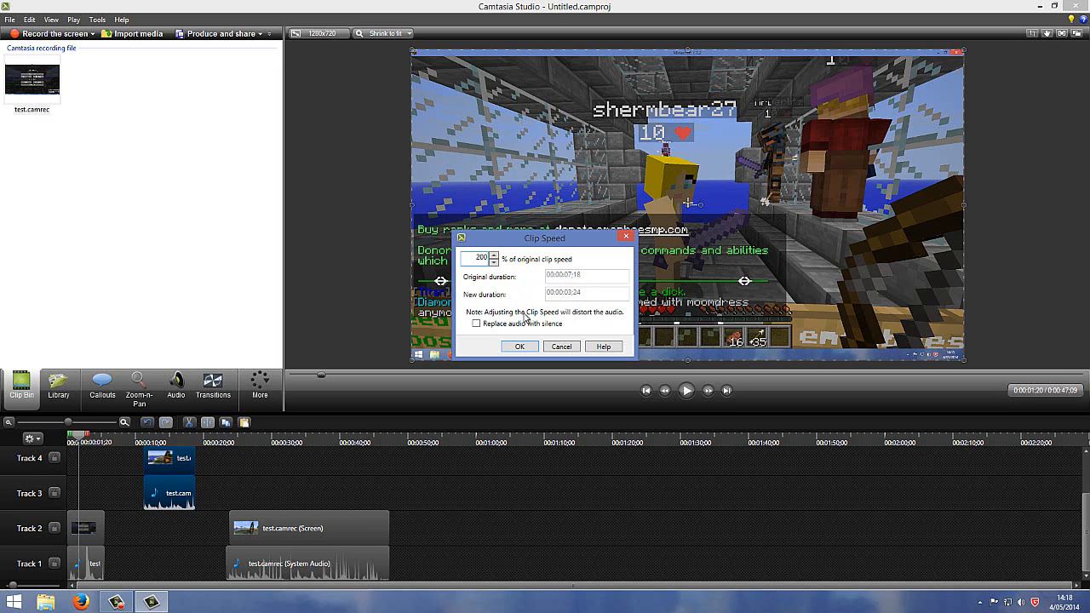
{"action": "left_click", "coordinate": [520, 345]}
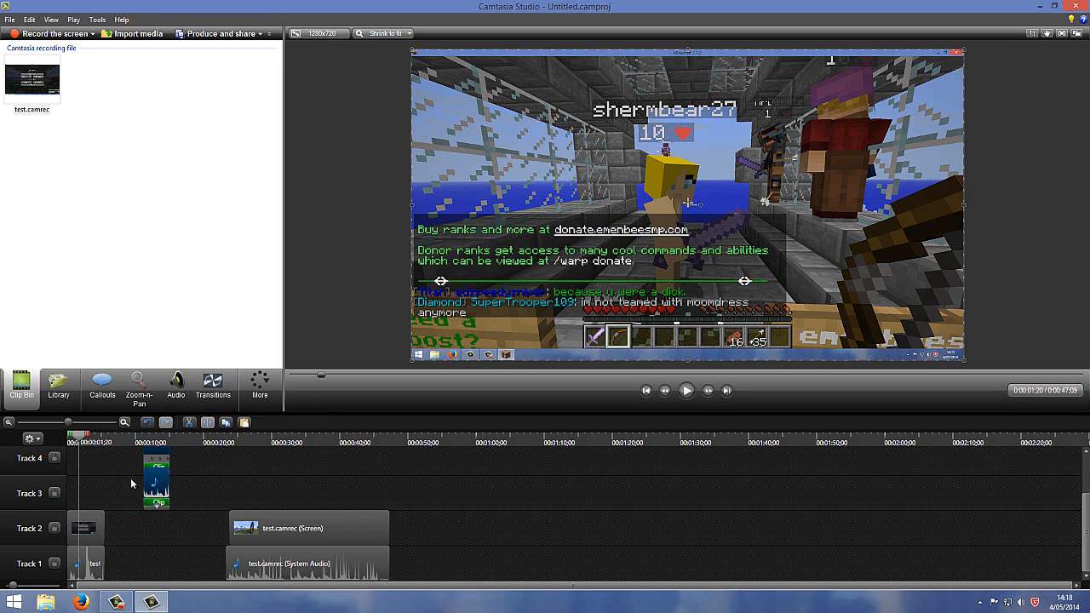
{"action": "mouse_move", "coordinate": [159, 473]}
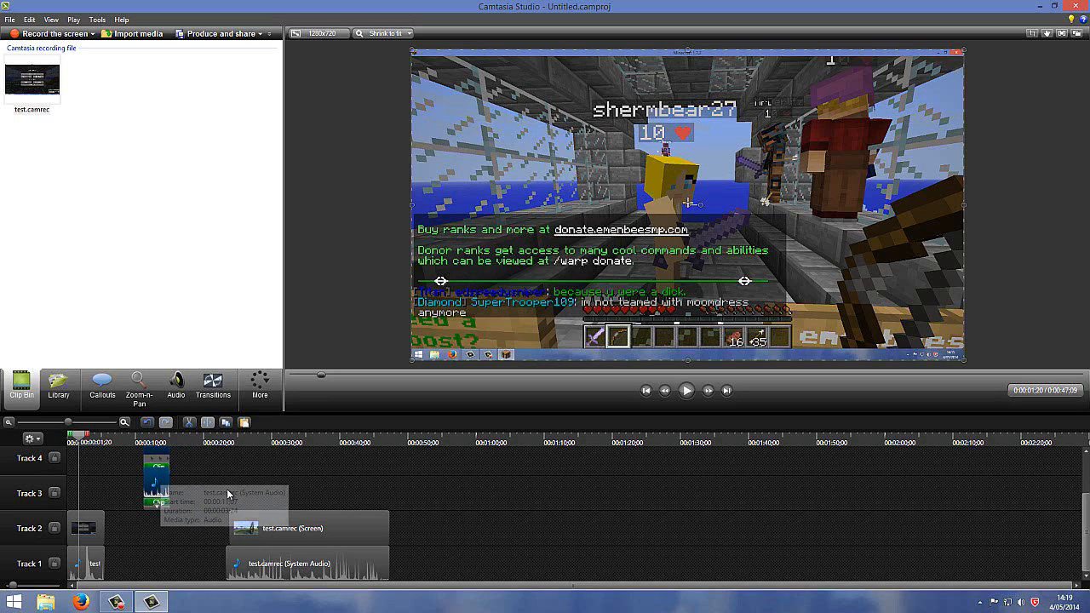
{"action": "mouse_move", "coordinate": [202, 436]}
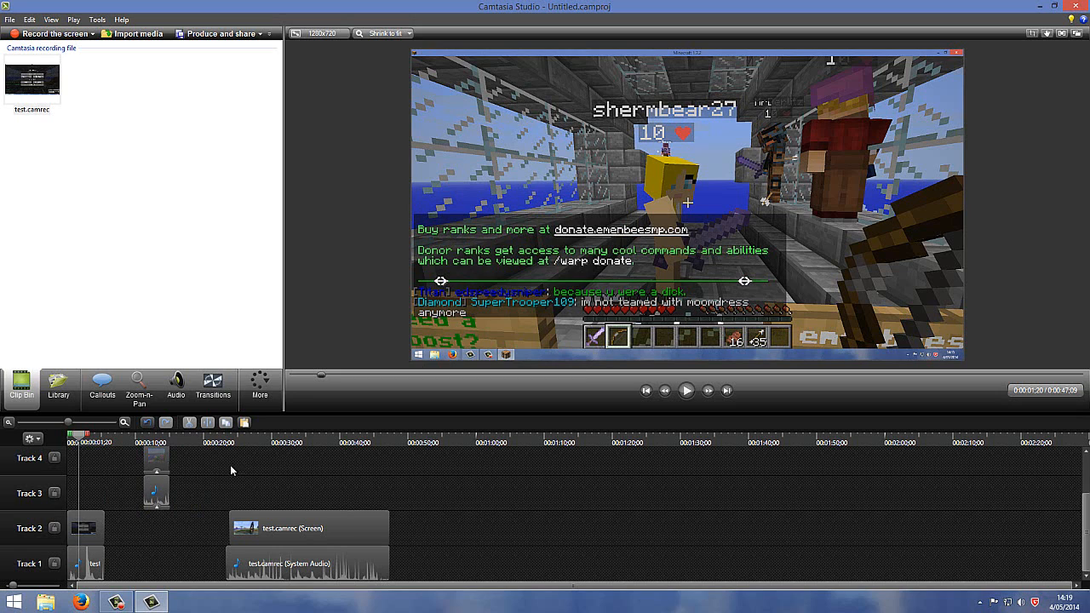
Select the sped-up copy and the later test.camrec screen clip on the timeline.
{"action": "left_click", "coordinate": [156, 470]}
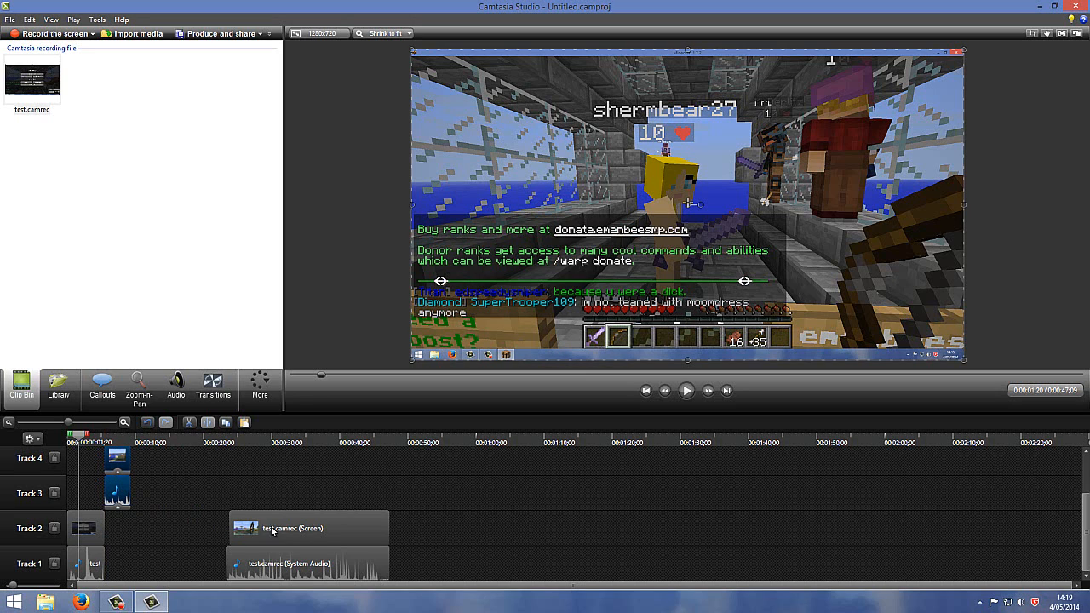
{"action": "left_click", "coordinate": [305, 527]}
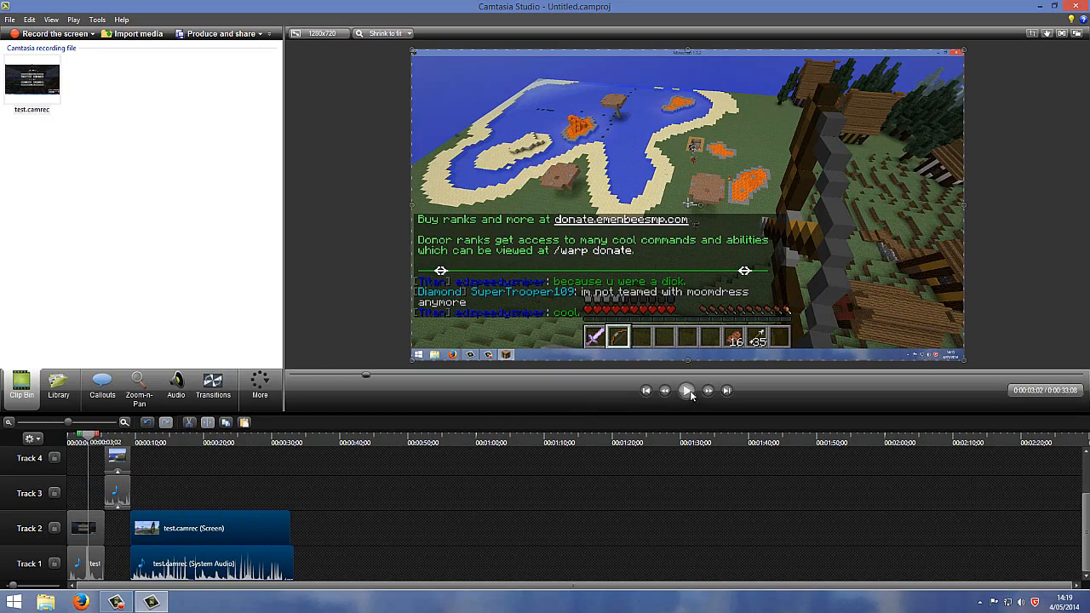
{"action": "left_click", "coordinate": [685, 390]}
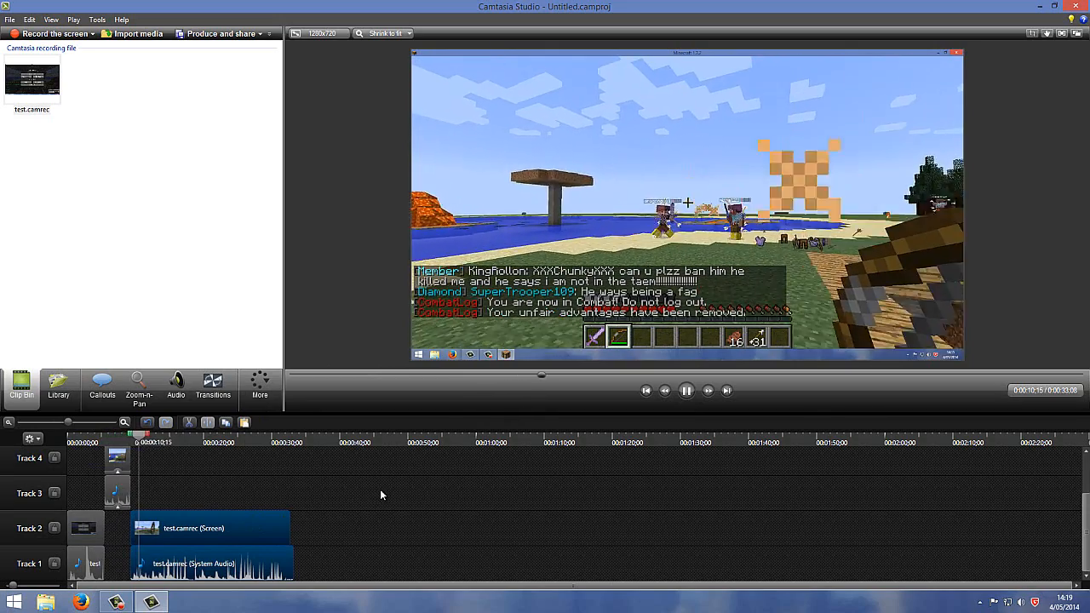
{"action": "left_click", "coordinate": [685, 390]}
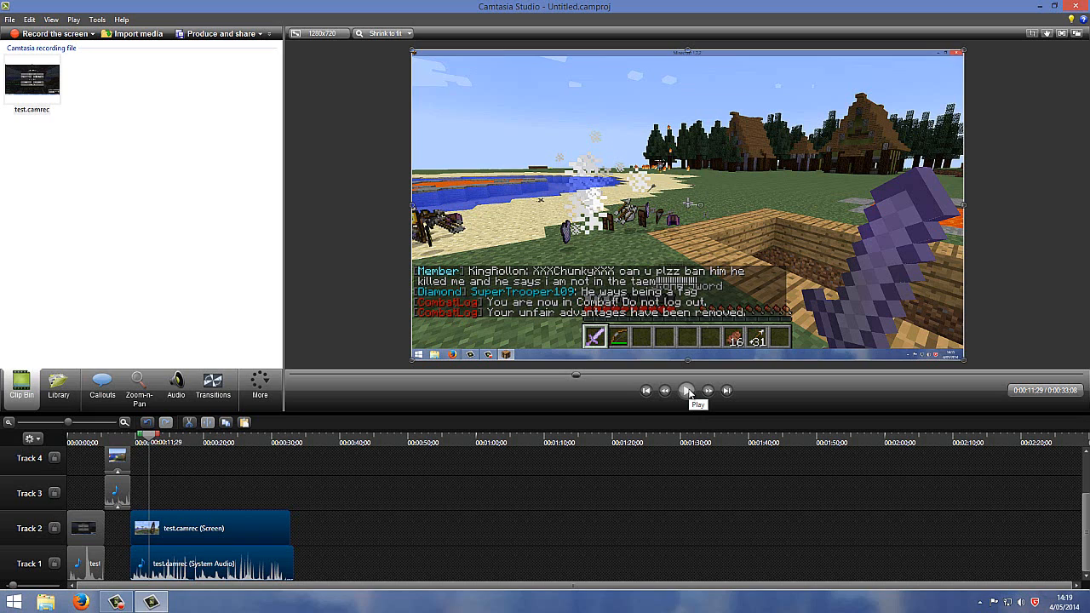